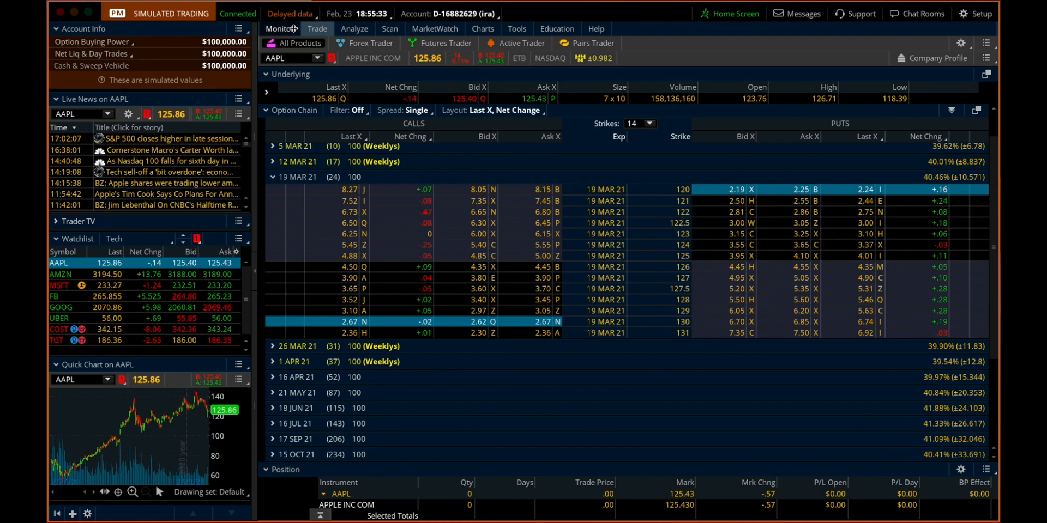
{"action": "mouse_move", "coordinate": [386, 152]}
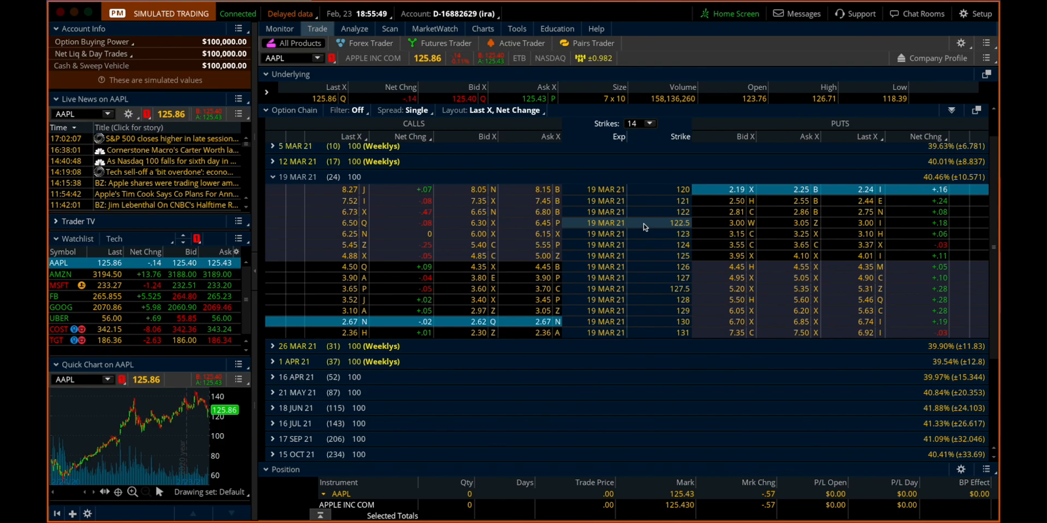
{"action": "mouse_move", "coordinate": [661, 226]}
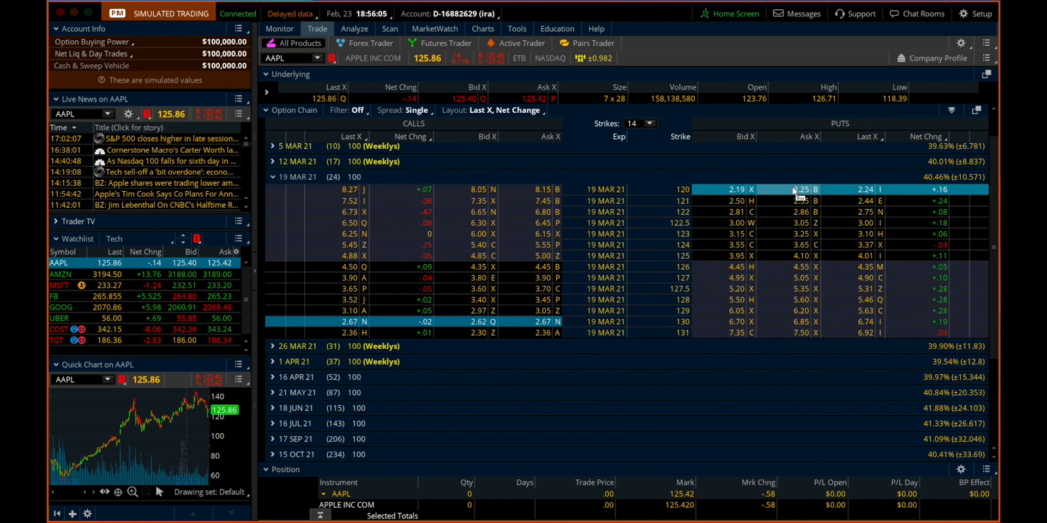
{"action": "mouse_move", "coordinate": [734, 211]}
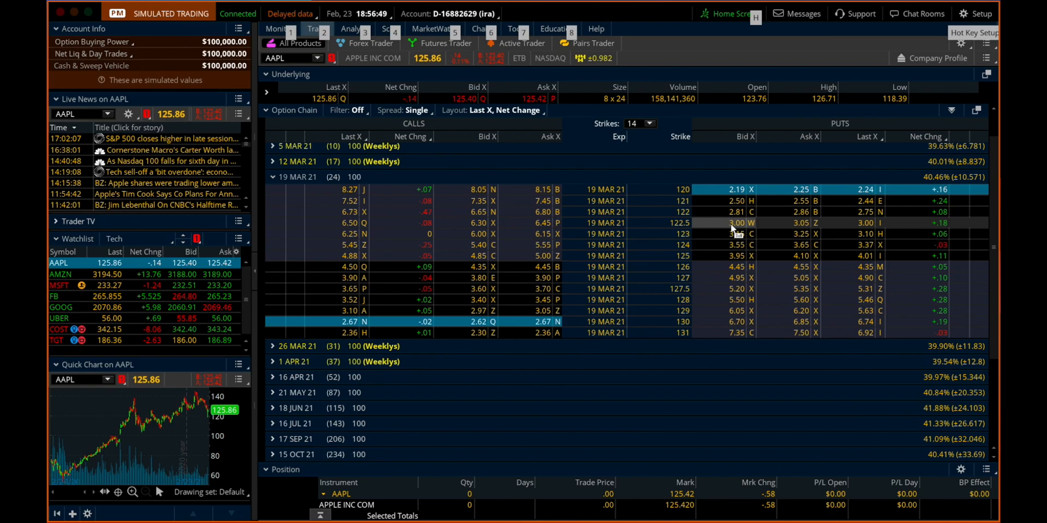
Create a ten-lot AAPL Mar 19 122.5/120 short put vertical at 0.80 credit from the 122.5 put bid
{"action": "left_click", "coordinate": [734, 223]}
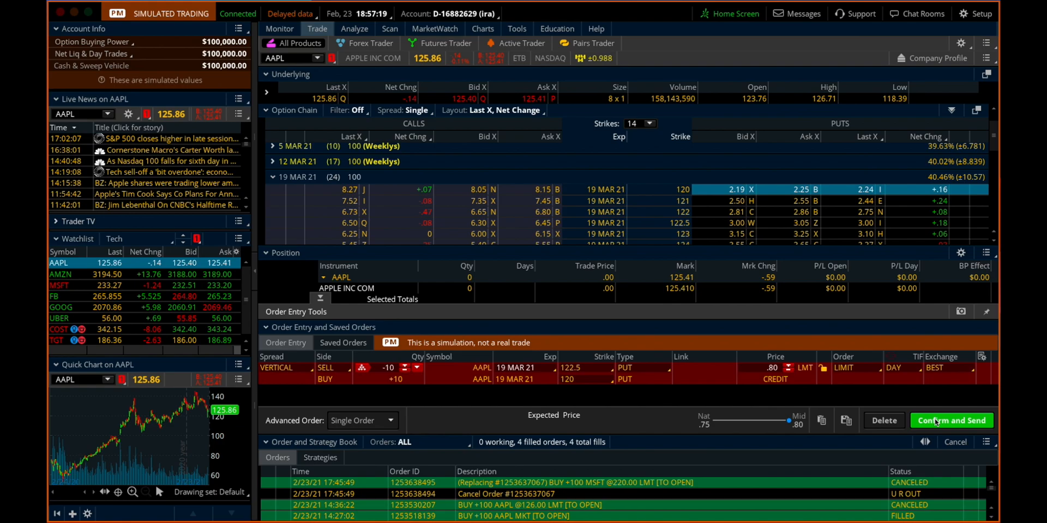
Review the vertical's confirmation ($800 max profit, $1,700 max loss), then delete the order
{"action": "left_click", "coordinate": [950, 420]}
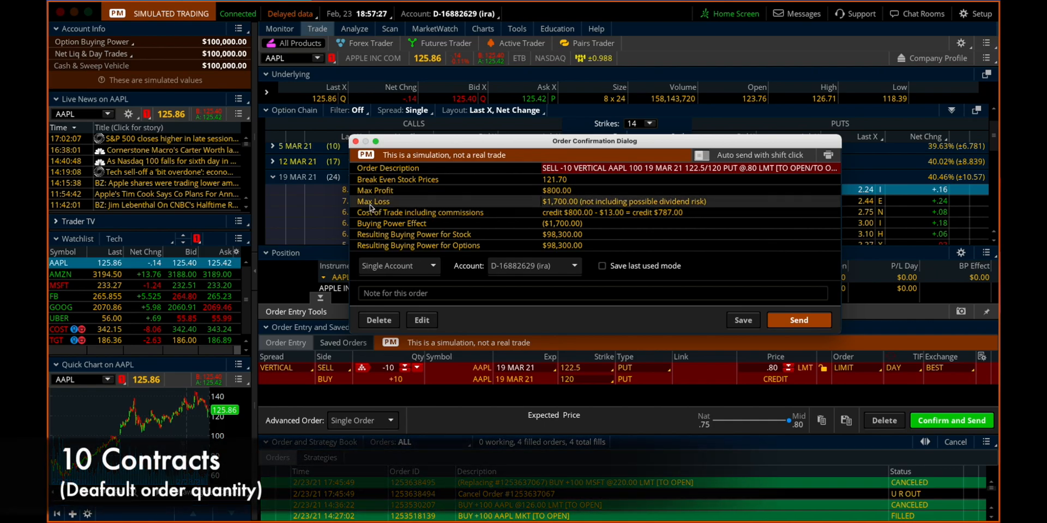
{"action": "mouse_move", "coordinate": [600, 207]}
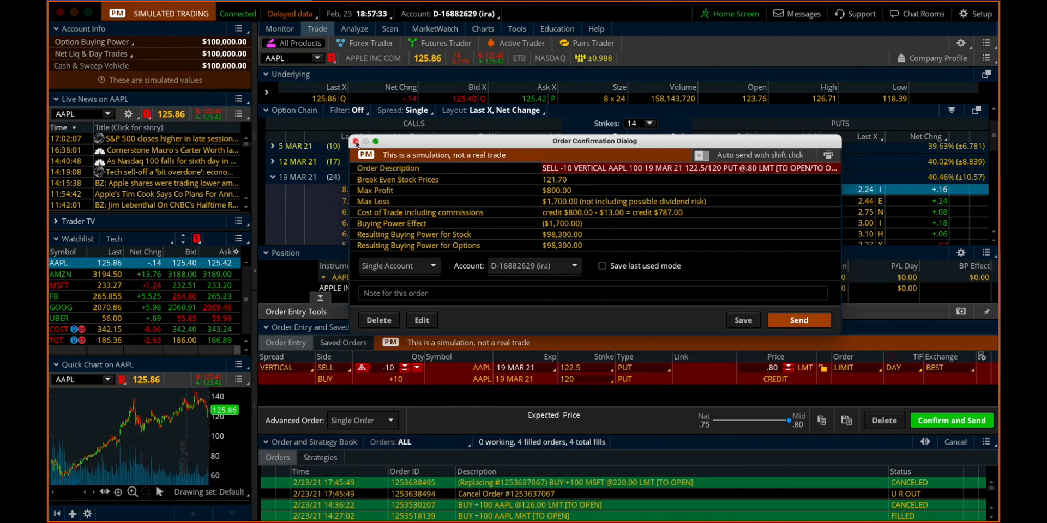
{"action": "left_click", "coordinate": [356, 141]}
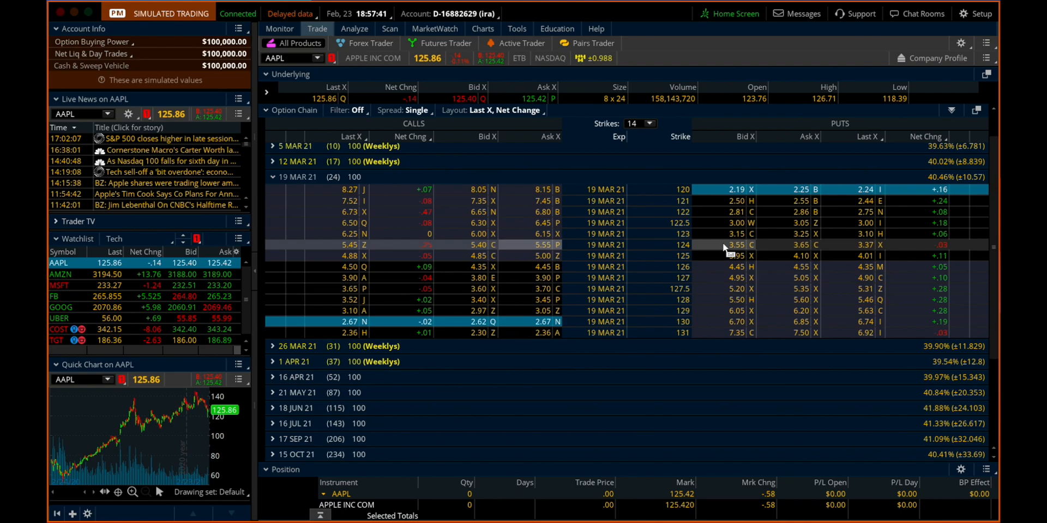
{"action": "mouse_move", "coordinate": [731, 222]}
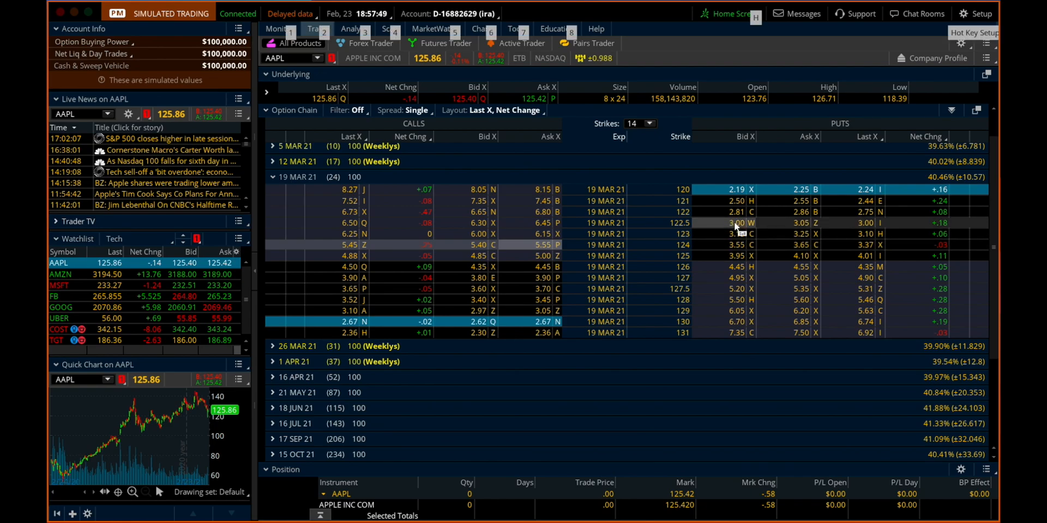
Rebuild the ten-lot 122.5/120 Mar 19 put vertical from the 122.5 put bid
{"action": "left_click", "coordinate": [735, 223]}
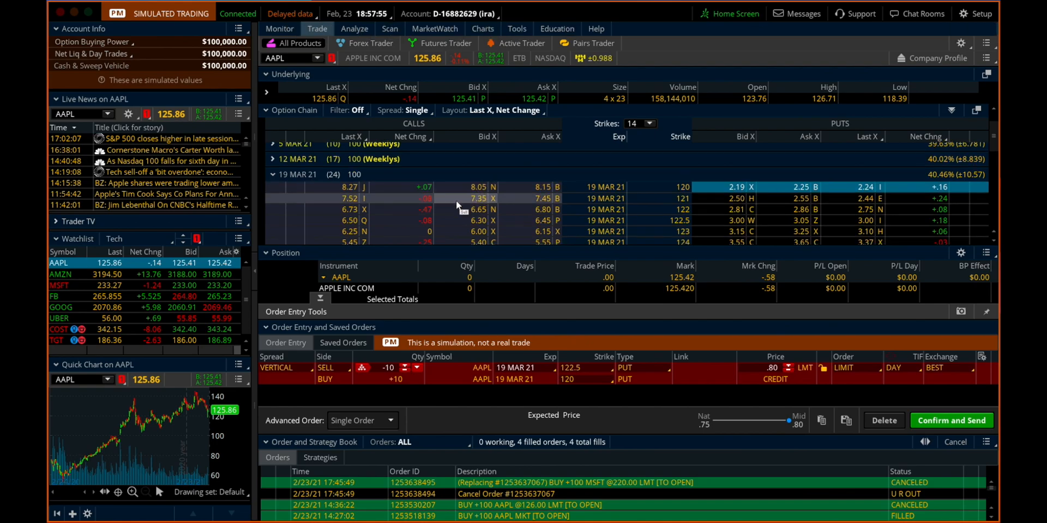
{"action": "scroll", "scroll_direction": "down", "scroll_amount": 3}
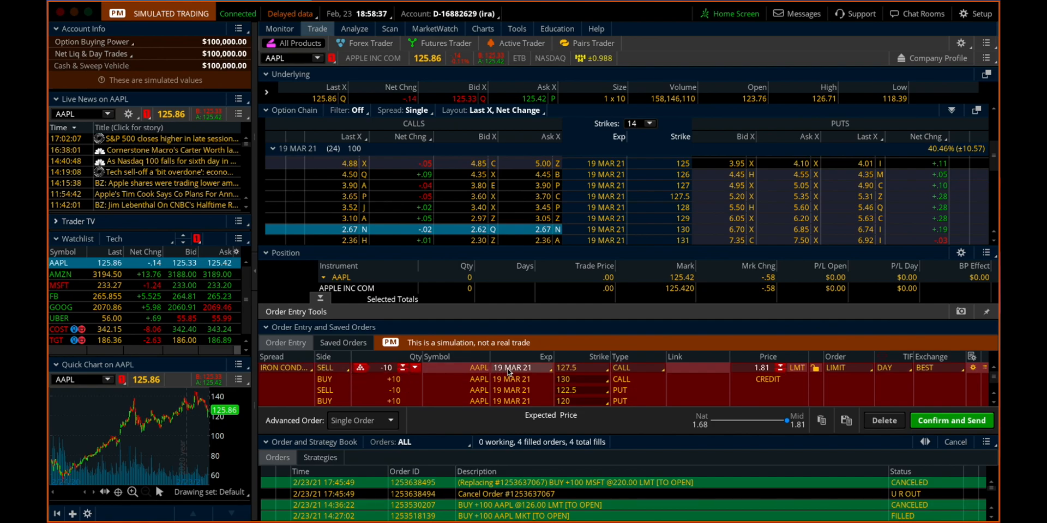
{"action": "mouse_move", "coordinate": [636, 368]}
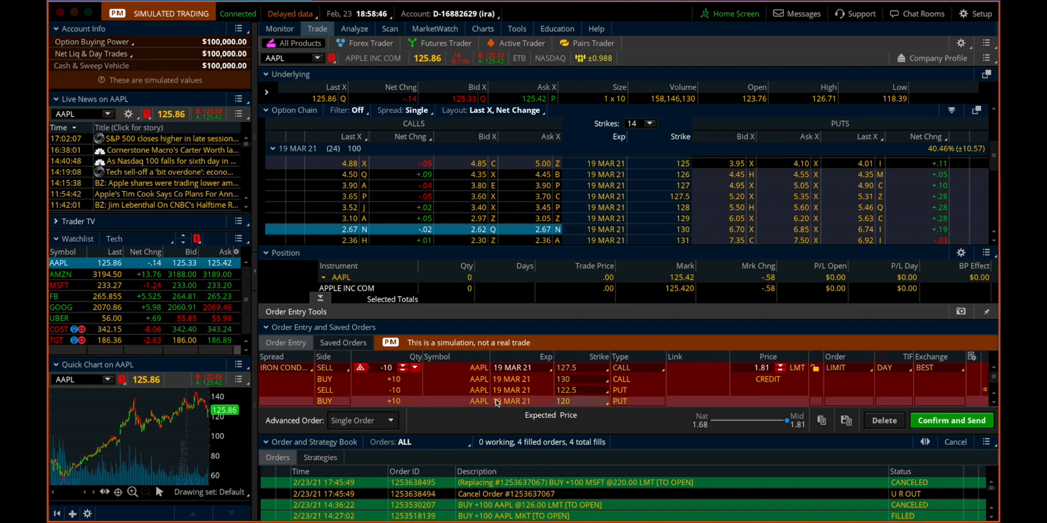
{"action": "mouse_move", "coordinate": [607, 376]}
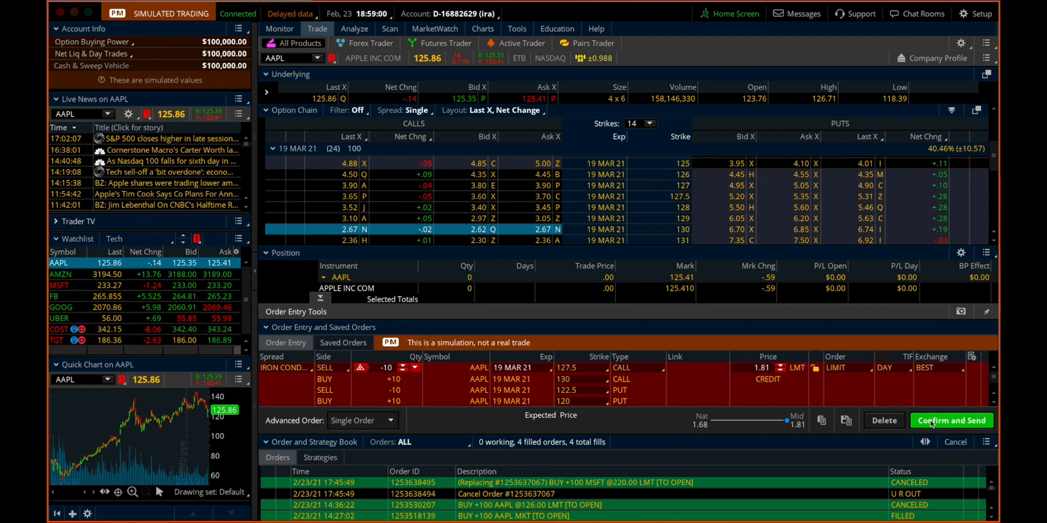
Open the iron condor confirmation: $1,810 max profit, $690 max loss, $99,310 resulting buying power
{"action": "left_click", "coordinate": [951, 421]}
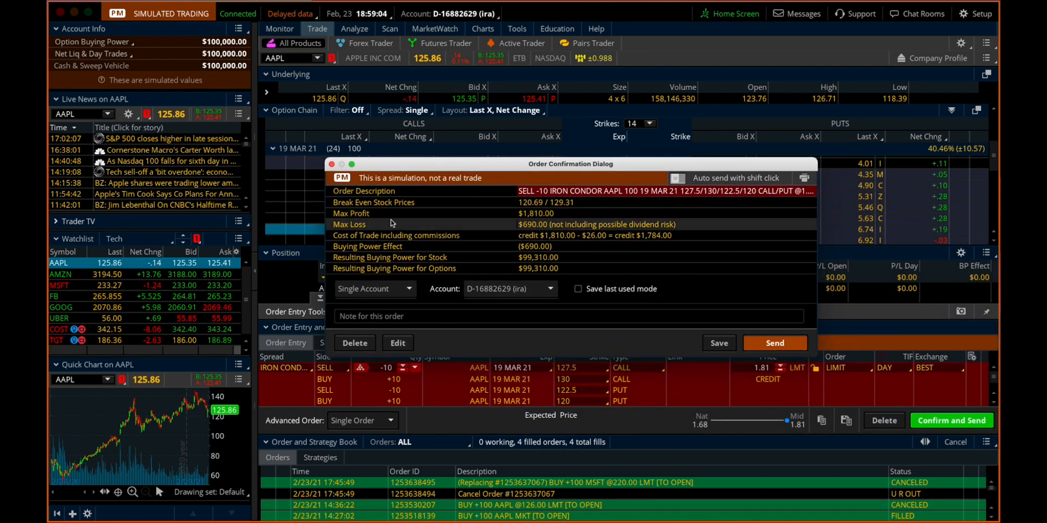
{"action": "mouse_move", "coordinate": [420, 229]}
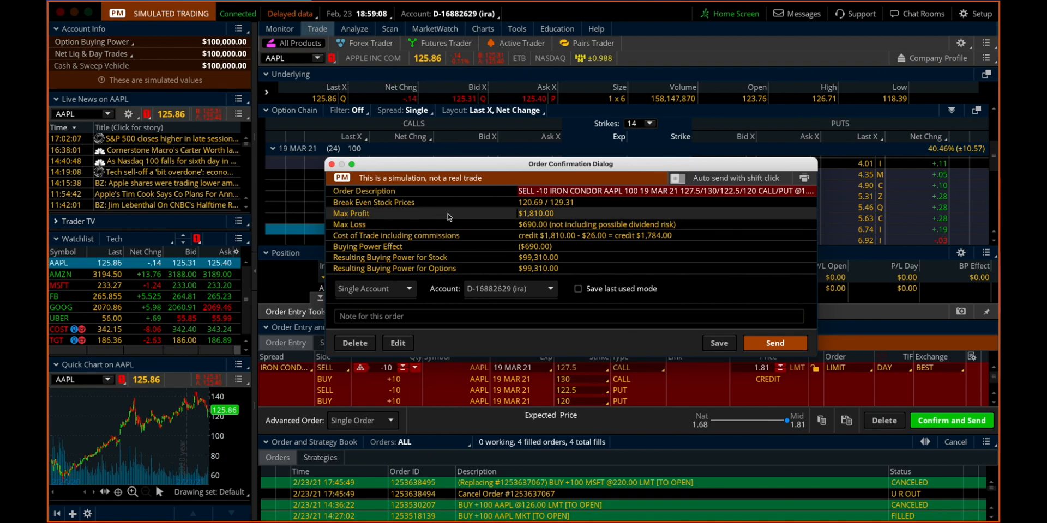
{"action": "mouse_move", "coordinate": [342, 232]}
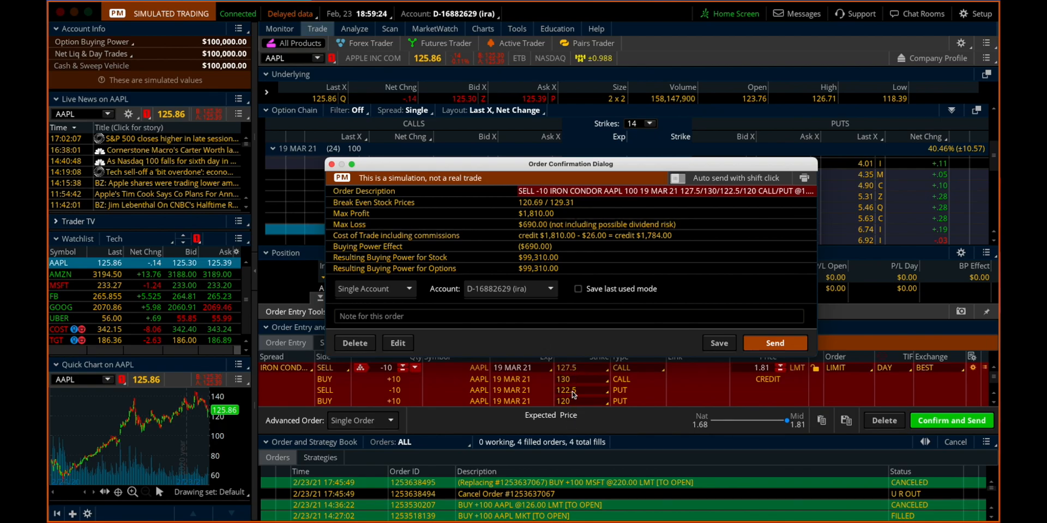
{"action": "mouse_move", "coordinate": [581, 394]}
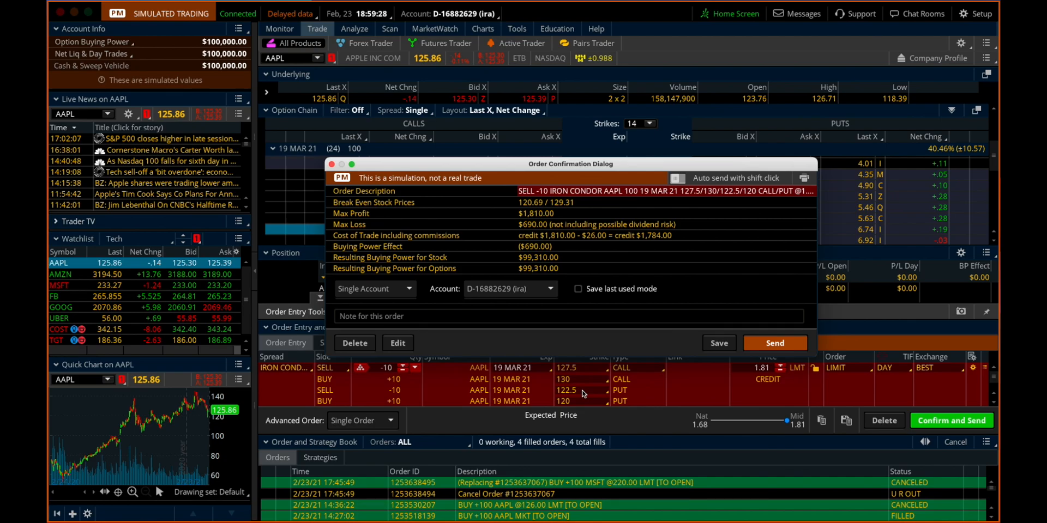
{"action": "mouse_move", "coordinate": [538, 214]}
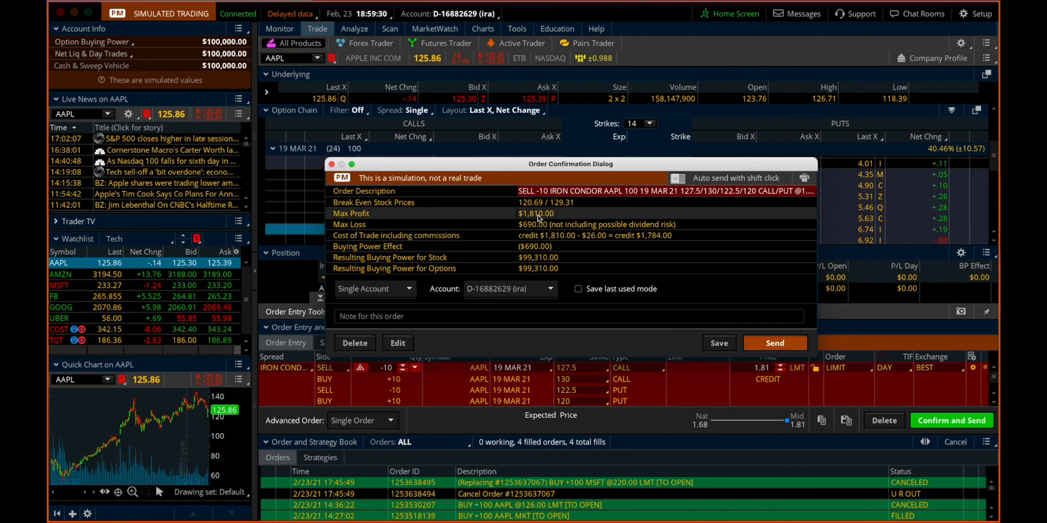
{"action": "mouse_move", "coordinate": [458, 206]}
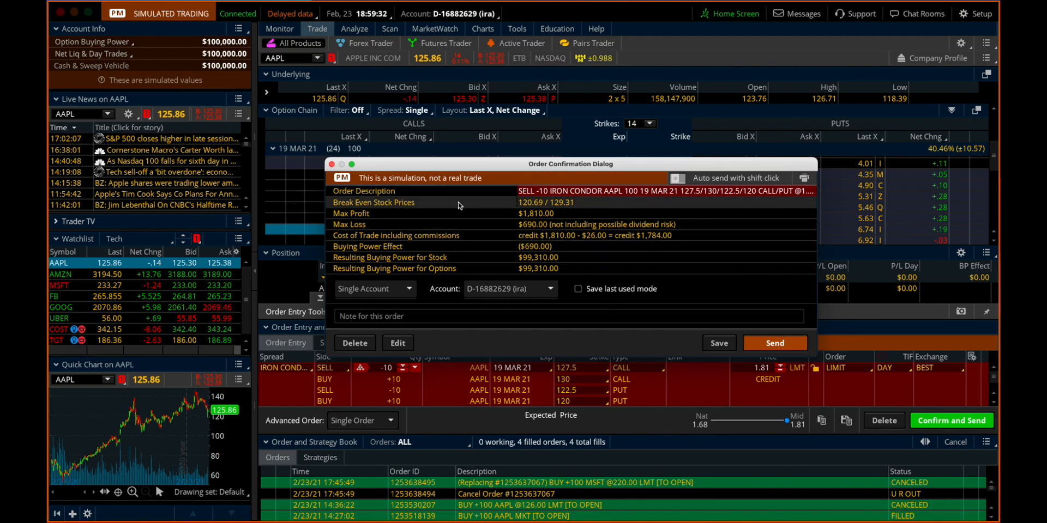
{"action": "mouse_move", "coordinate": [532, 230]}
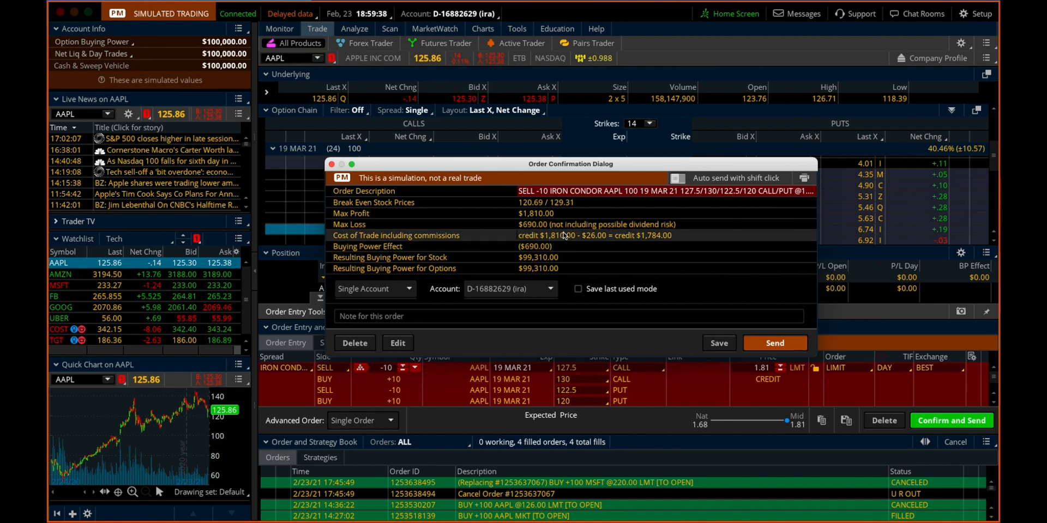
{"action": "mouse_move", "coordinate": [511, 218]}
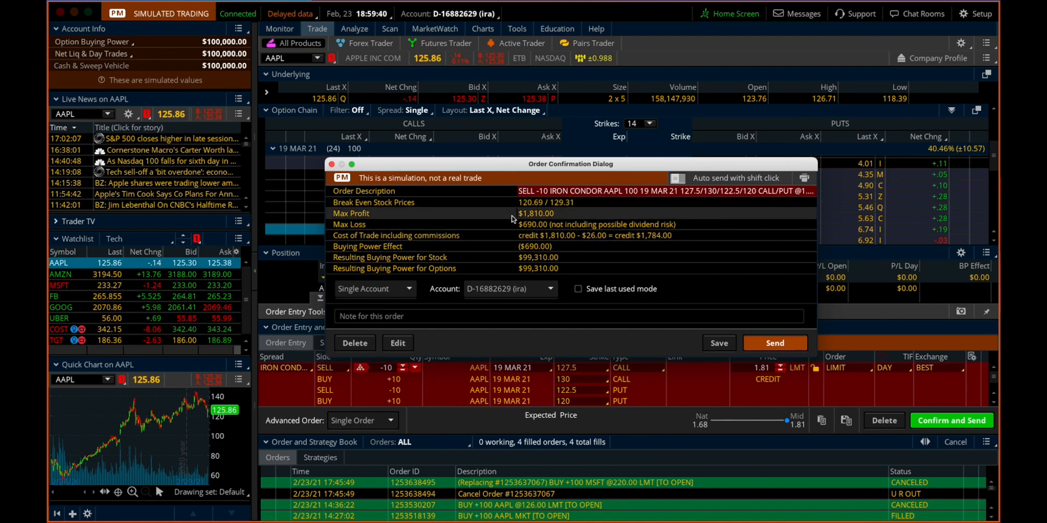